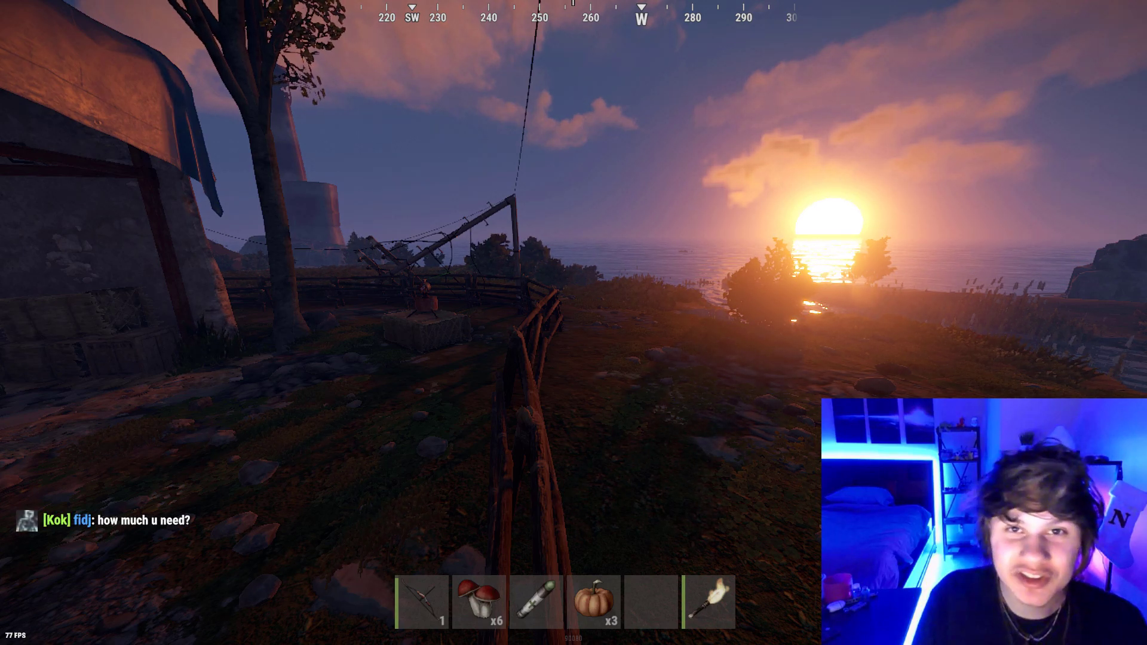
Step: Go to the Graphics settings page and start adding a desktop app via Browse
key(F1)
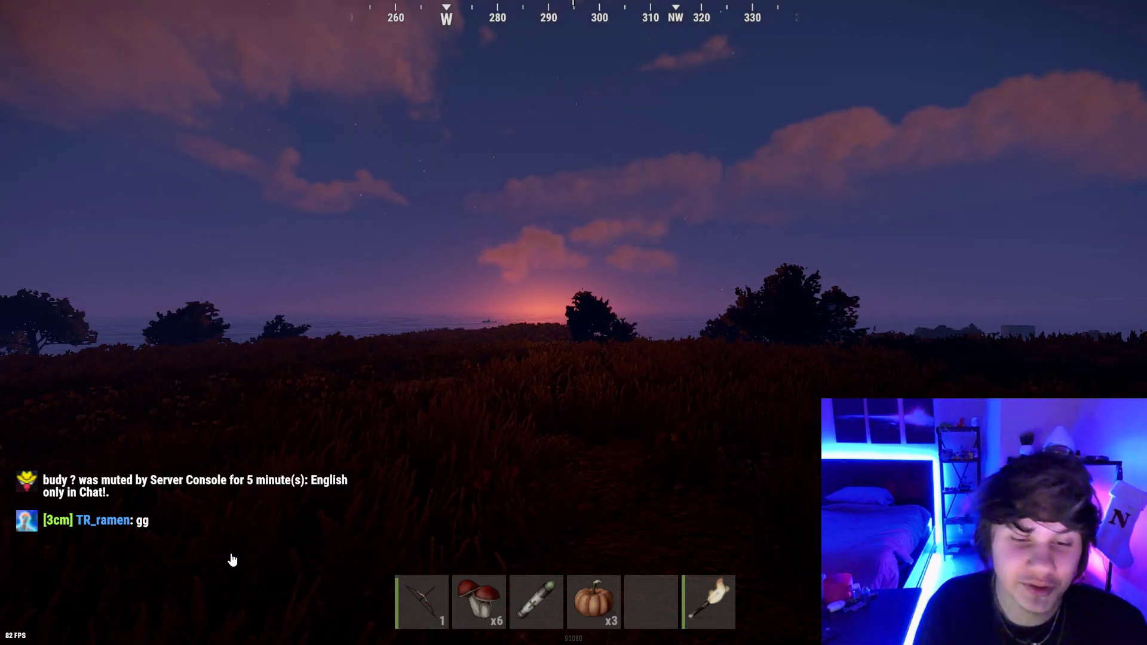
key(Escape)
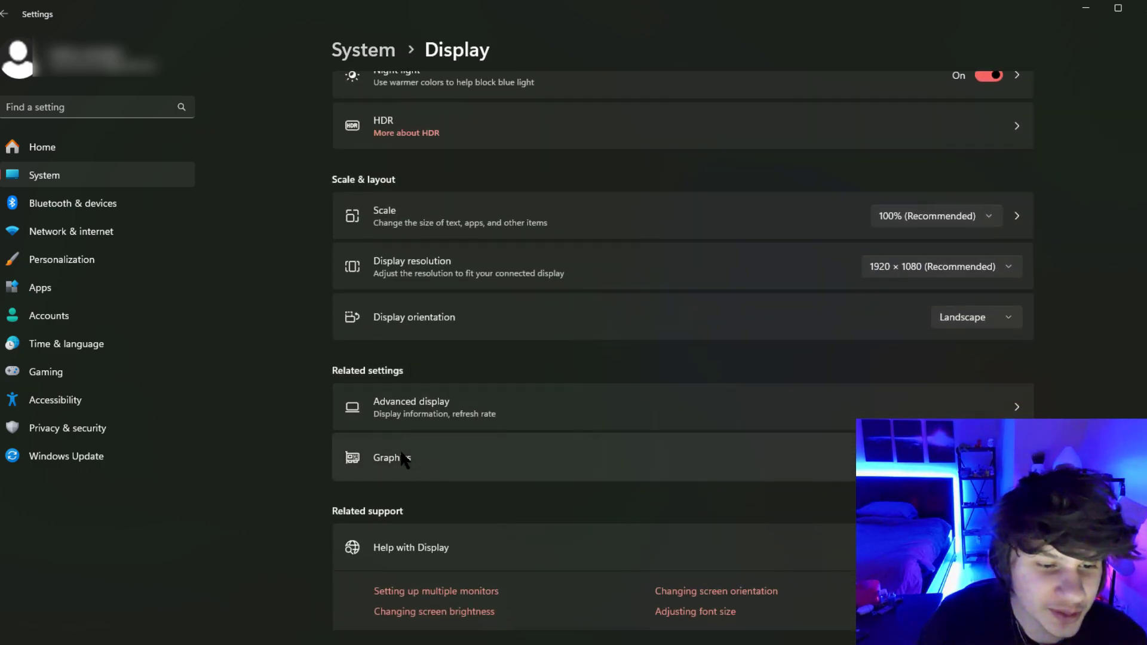
click(391, 457)
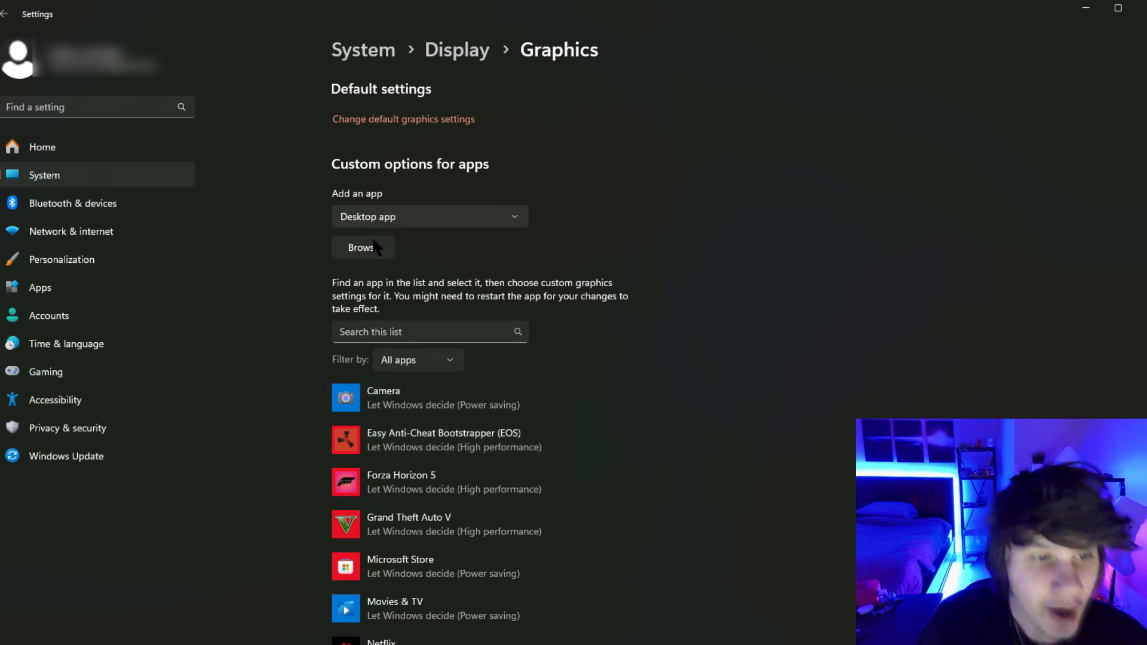
click(362, 248)
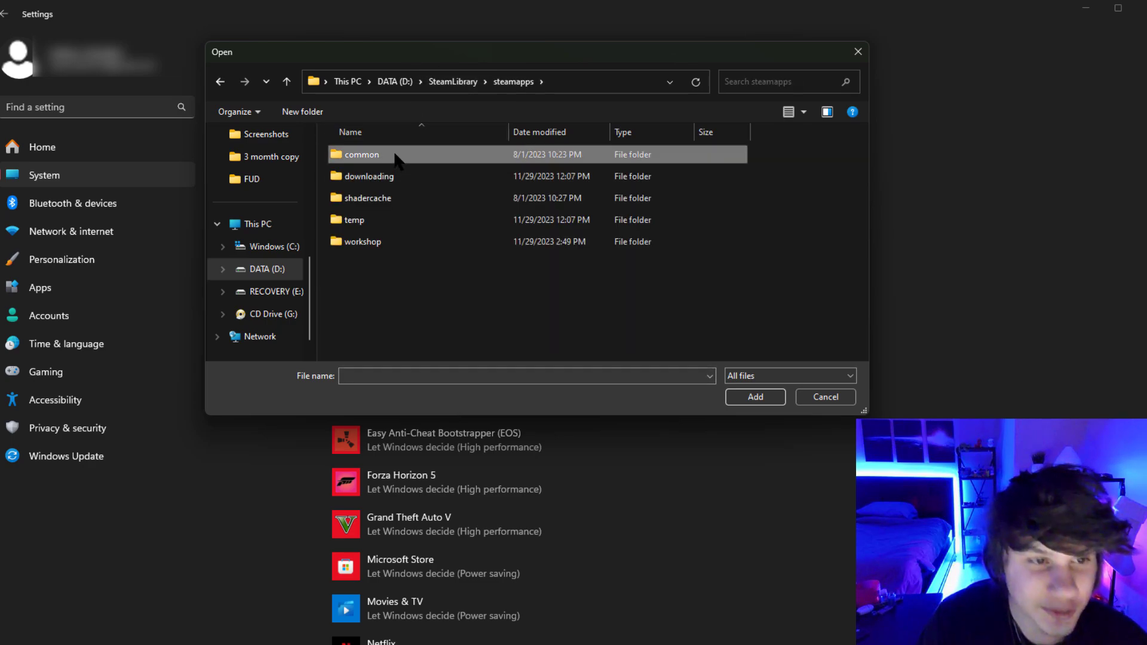
Step: Open the common folder in D:\SteamLibrary\steamapps to find the game executable
click(825, 396)
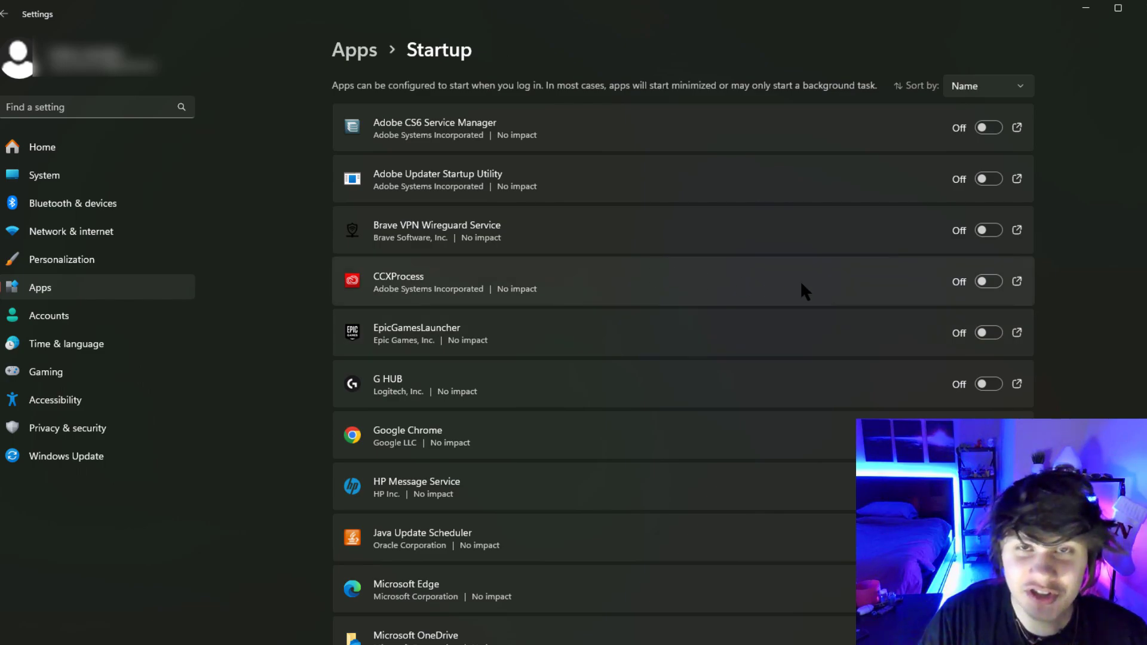
Step: Scroll down the Startup apps list to reach the remaining app toggles
scroll(down, 3)
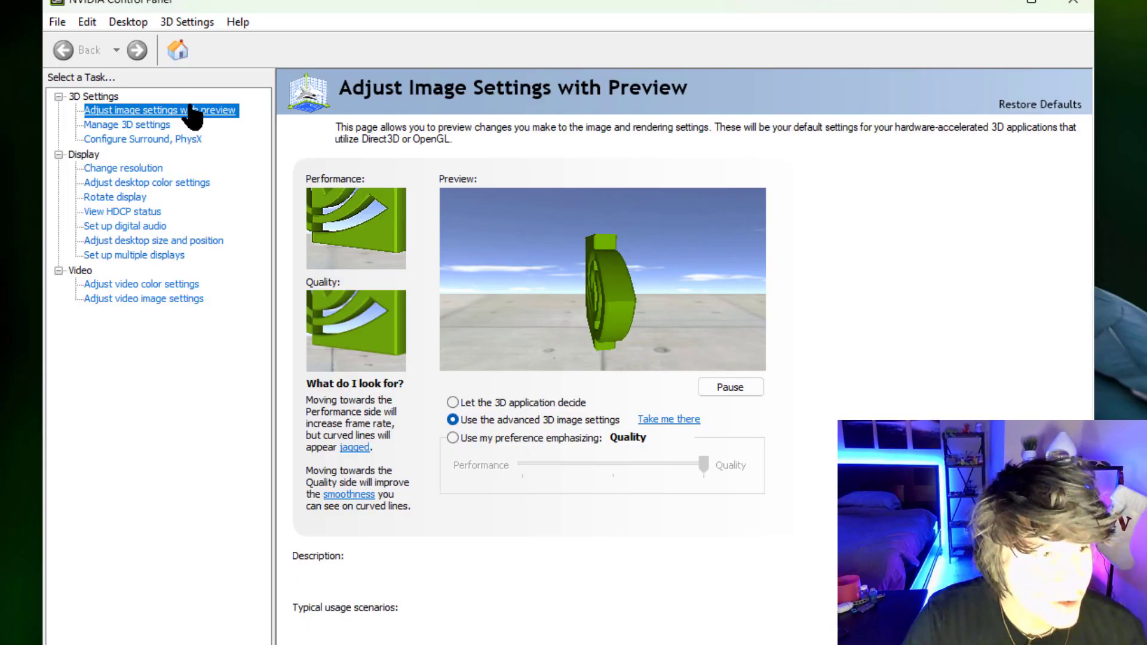
Step: Open the Adjust Image Settings with Preview page in NVIDIA Control Panel
click(127, 124)
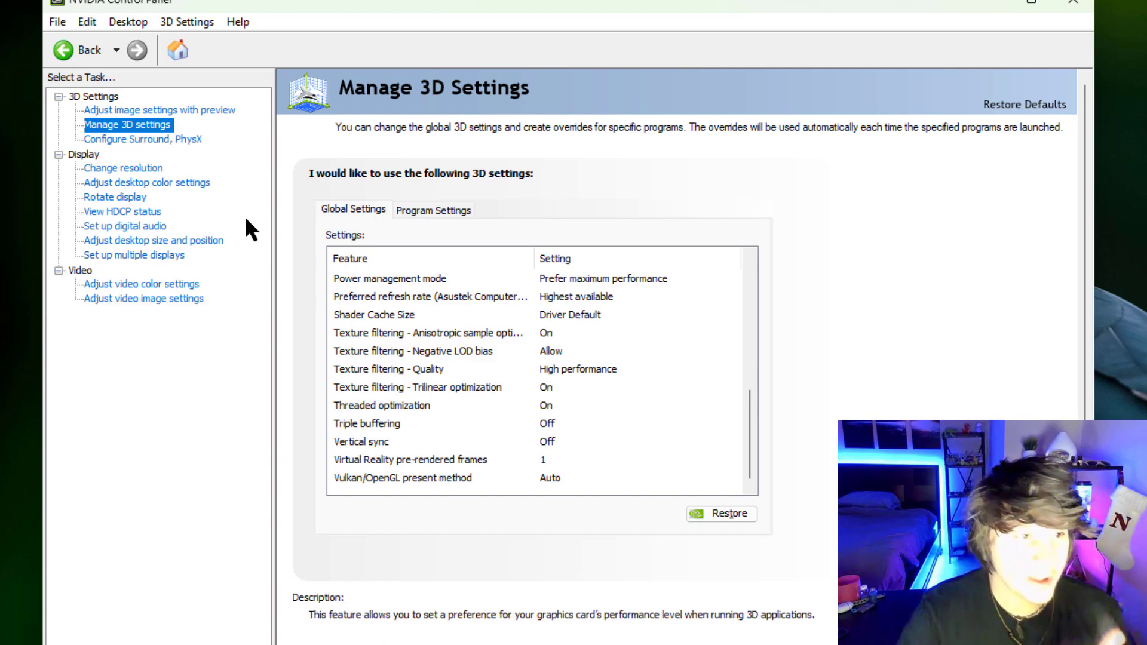
Step: Open Adjust desktop color settings to reach the Asustek display's digital vibrance slider
click(146, 182)
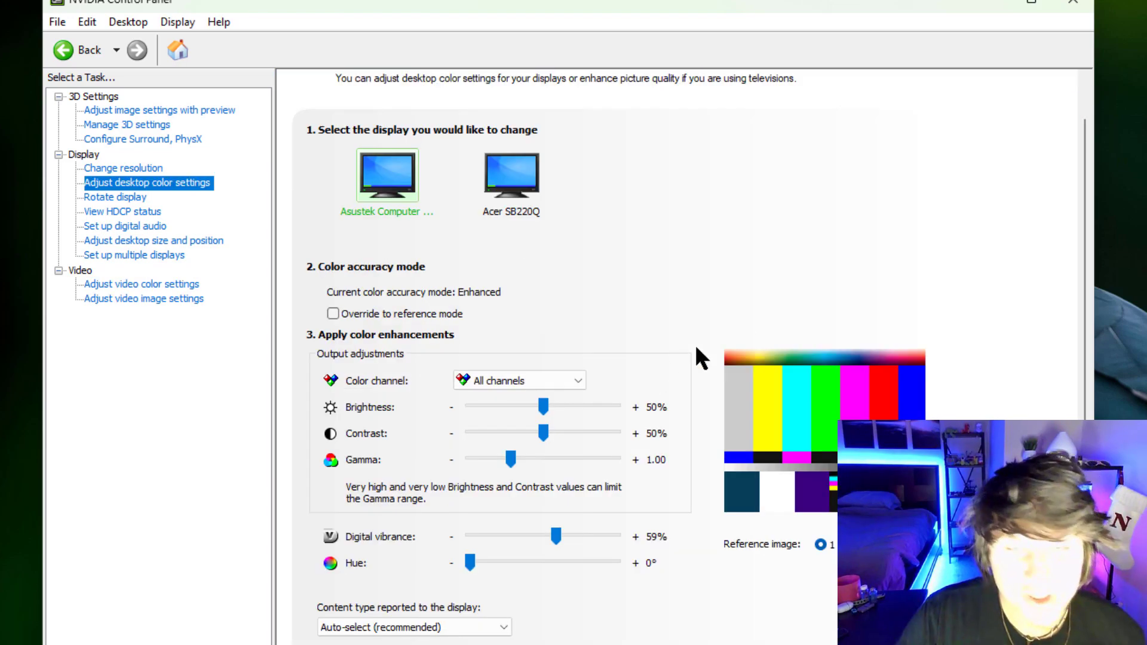
mouse_move(560, 556)
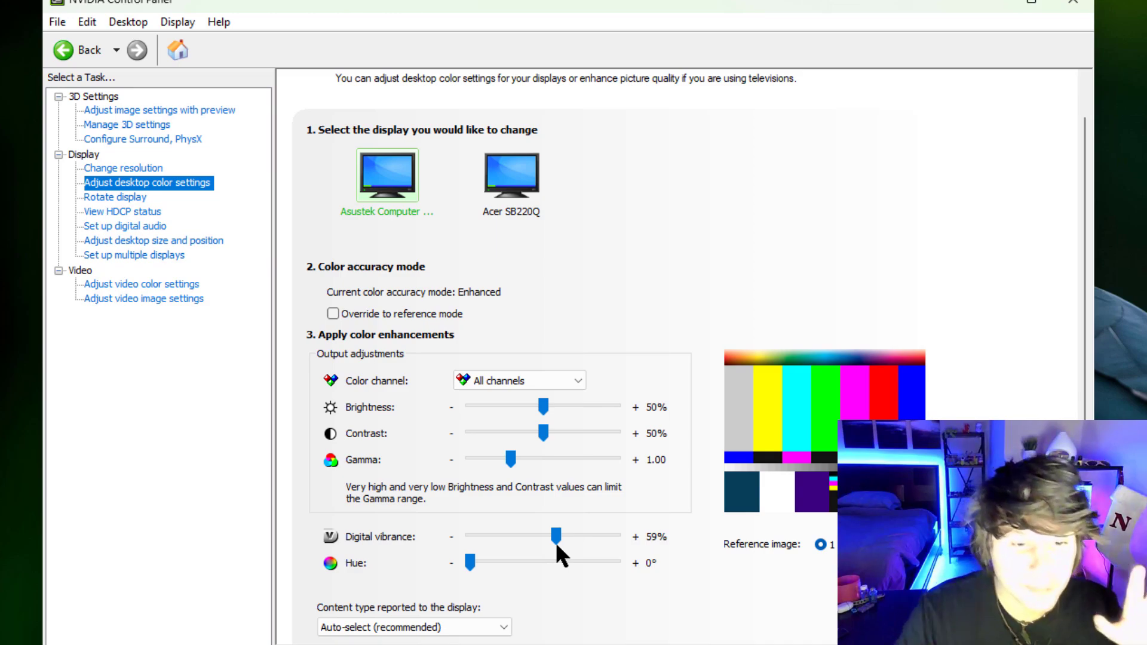